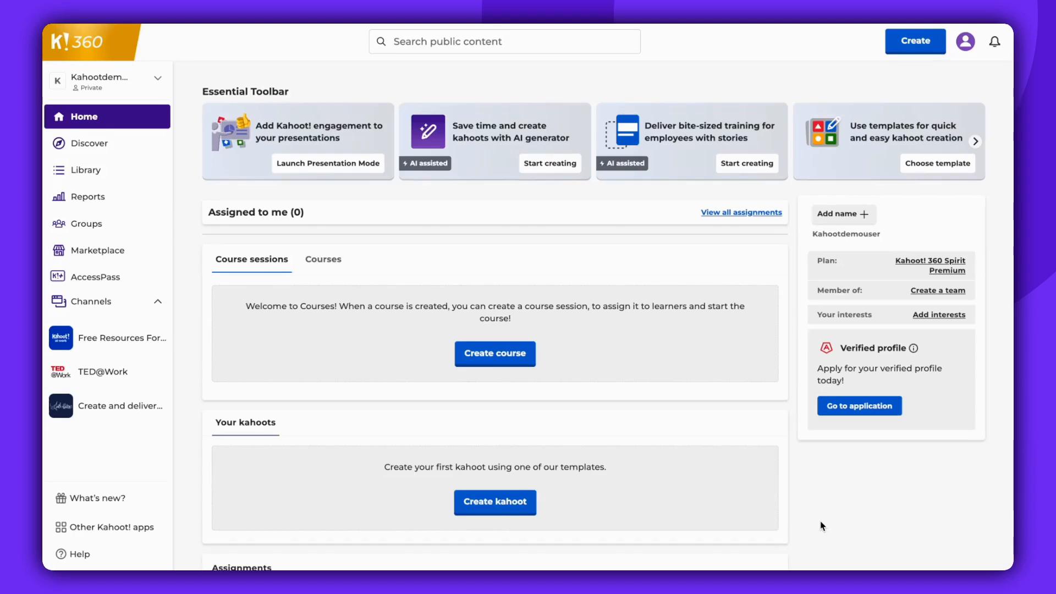
{"action": "mouse_move", "coordinate": [784, 440]}
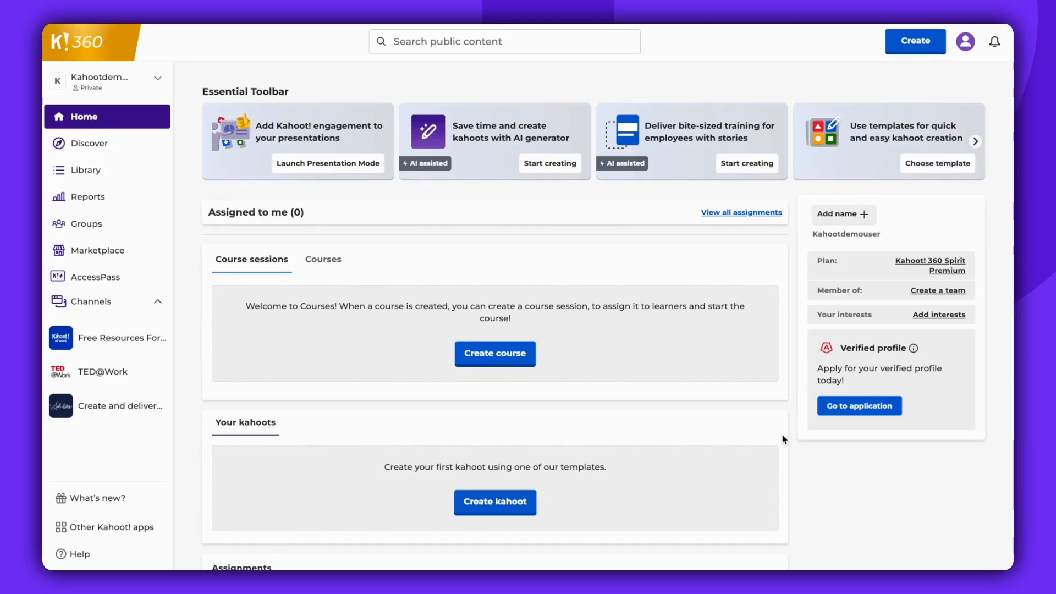
{"action": "mouse_move", "coordinate": [868, 66]}
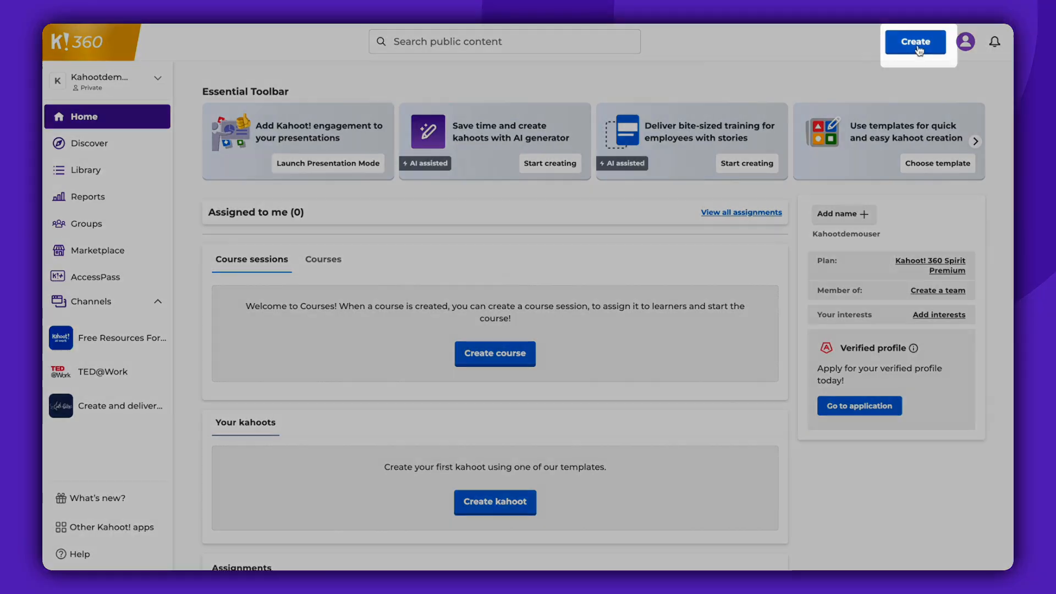
Bring up the create menu offering Kahoot, Story or Course
{"action": "left_click", "coordinate": [915, 40]}
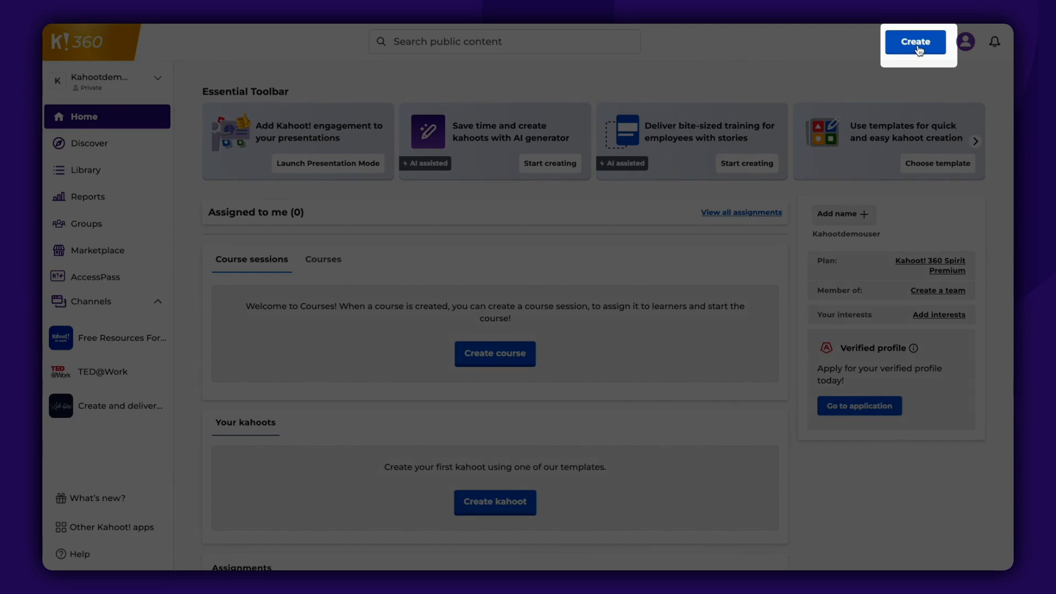
{"action": "left_click", "coordinate": [915, 40]}
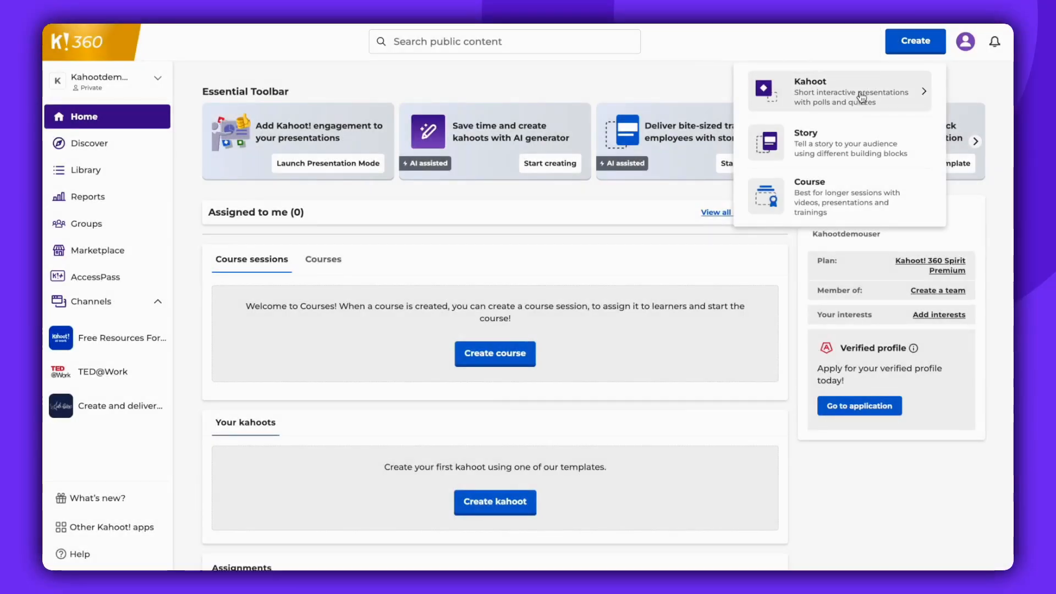
Start a blank kahoot with quiz question 'what is 2x2', answers 4, 3, 2, 1, with 4 correct
{"action": "left_click", "coordinate": [839, 91]}
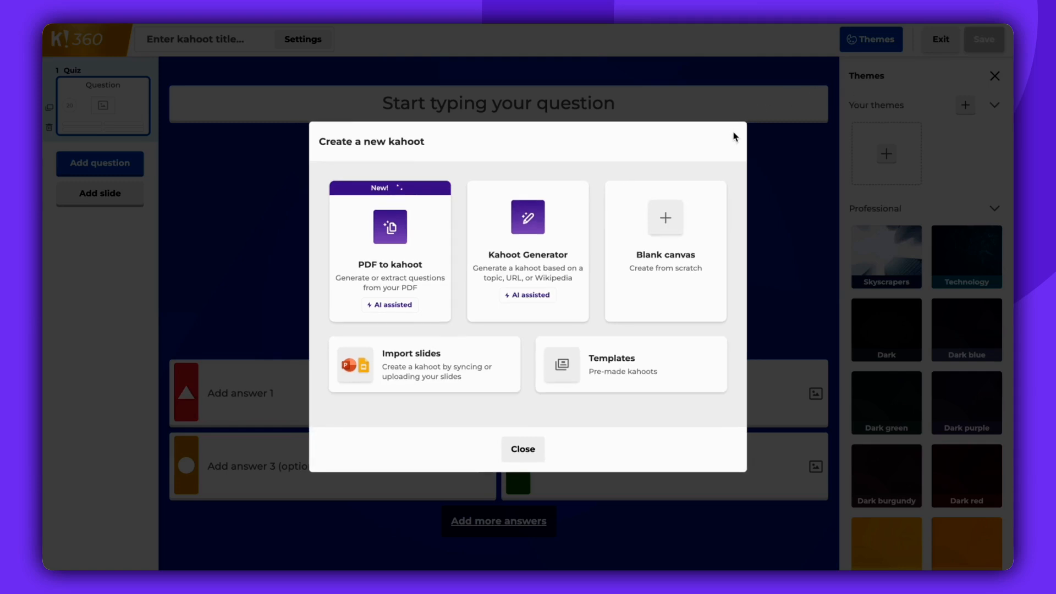
{"action": "mouse_move", "coordinate": [680, 149]}
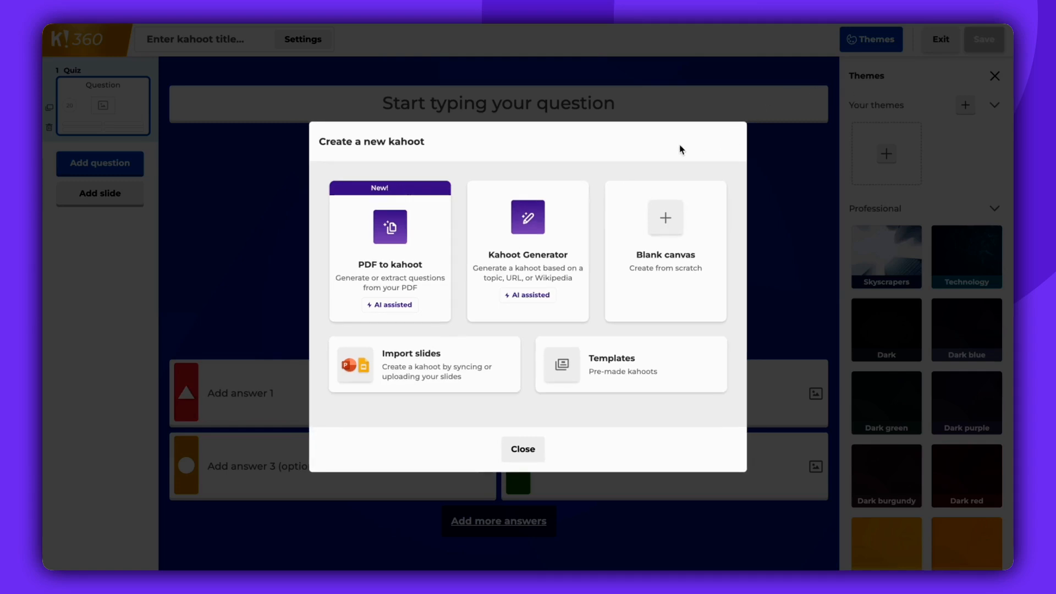
{"action": "mouse_move", "coordinate": [665, 218]}
{"action": "type", "text": "2x2"}
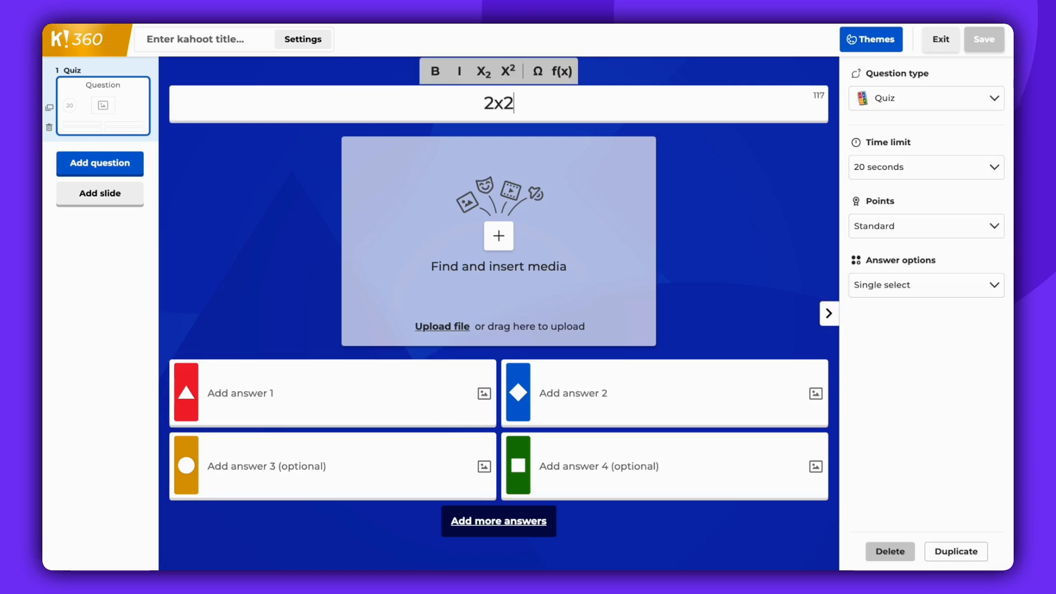
{"action": "left_click", "coordinate": [330, 394]}
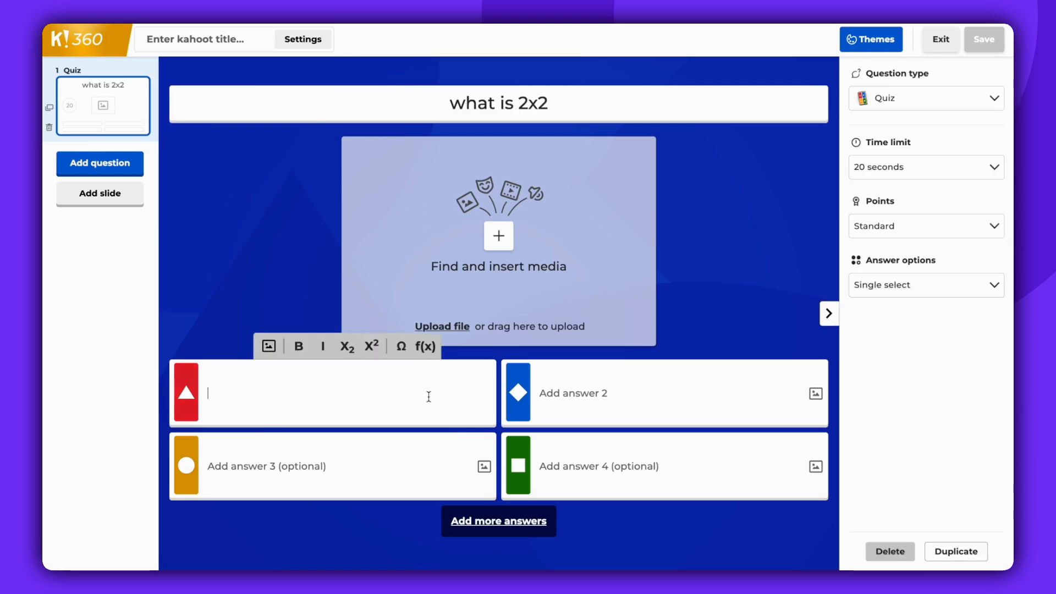
{"action": "type", "text": "4"}
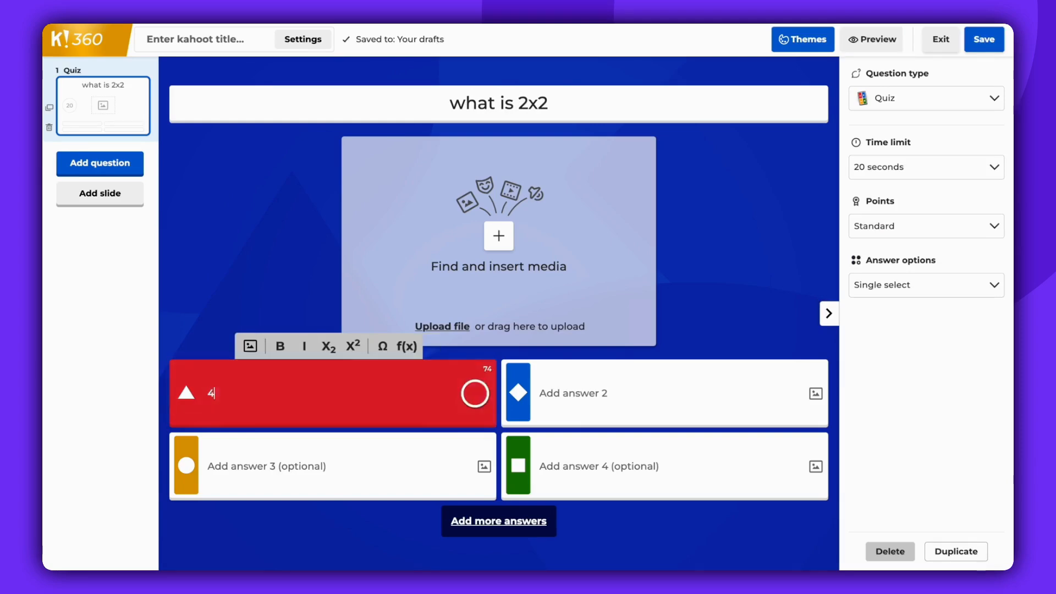
{"action": "left_click", "coordinate": [664, 467]}
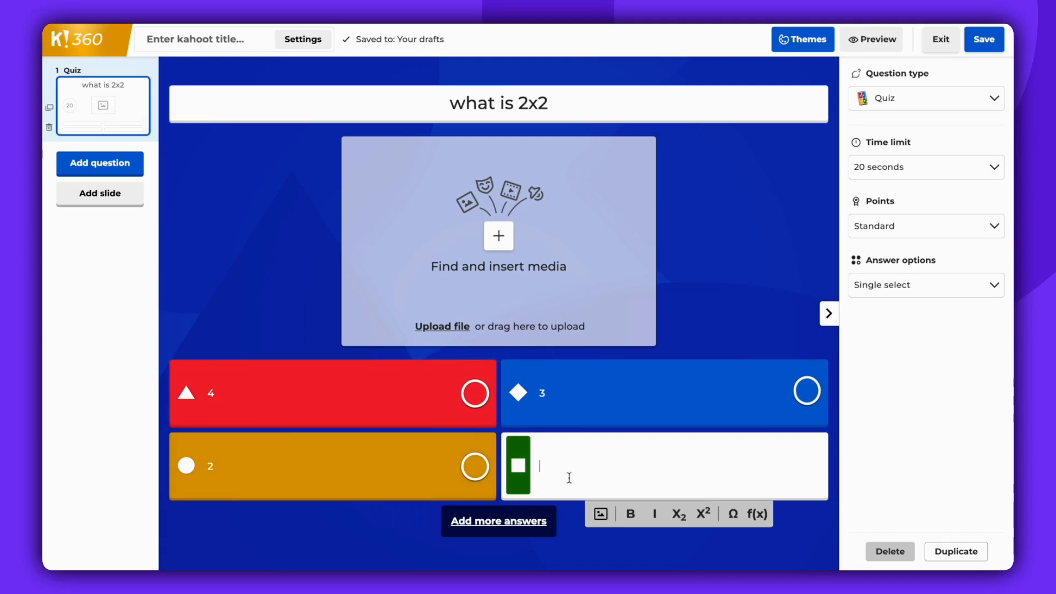
{"action": "type", "text": "1"}
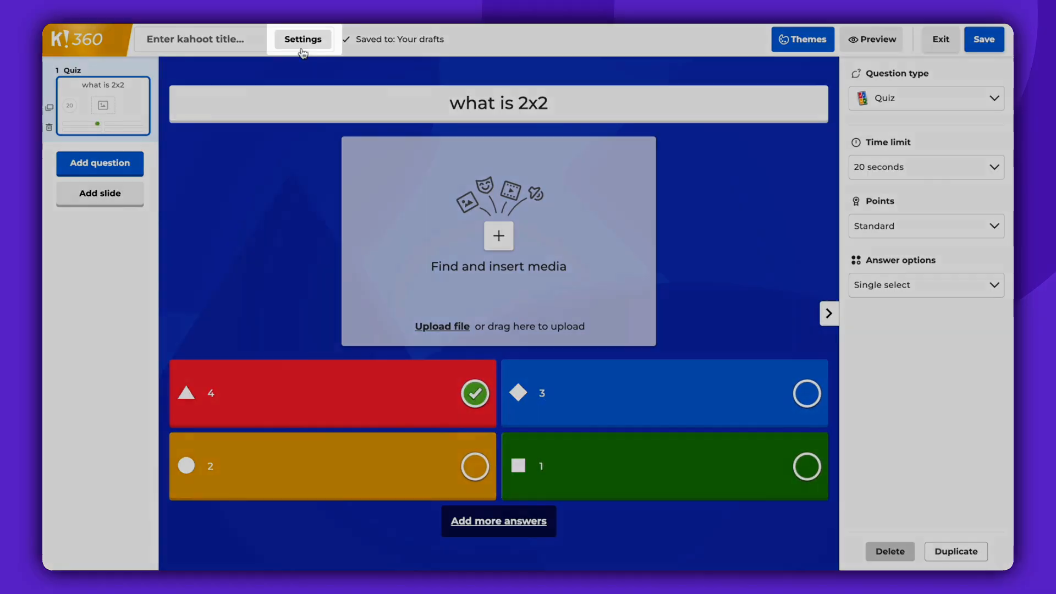
Set the kahoot's title to 'Demo' in its settings
{"action": "left_click", "coordinate": [303, 39]}
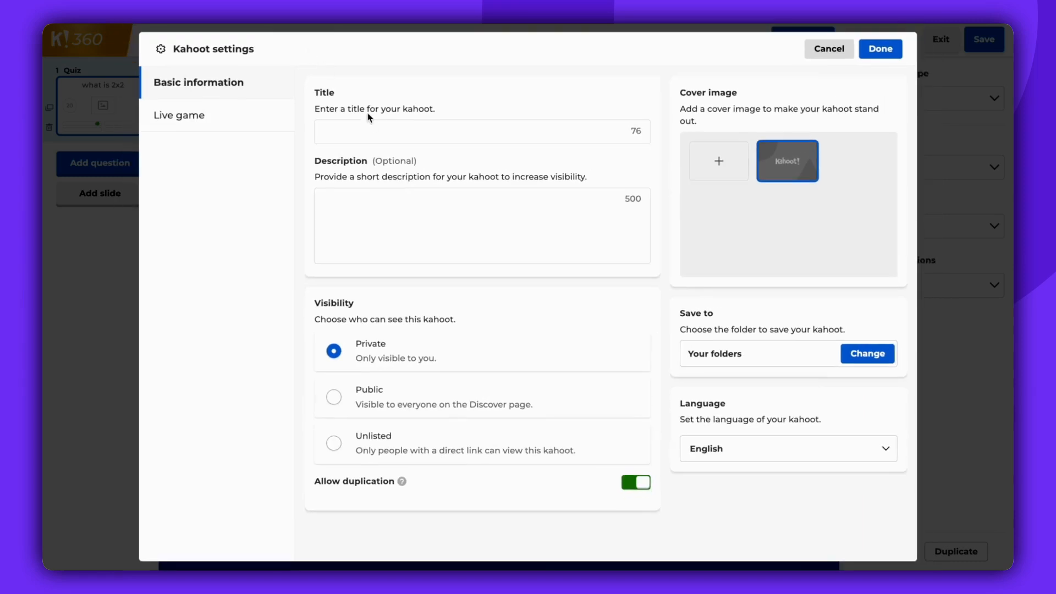
{"action": "type", "text": "Demo"}
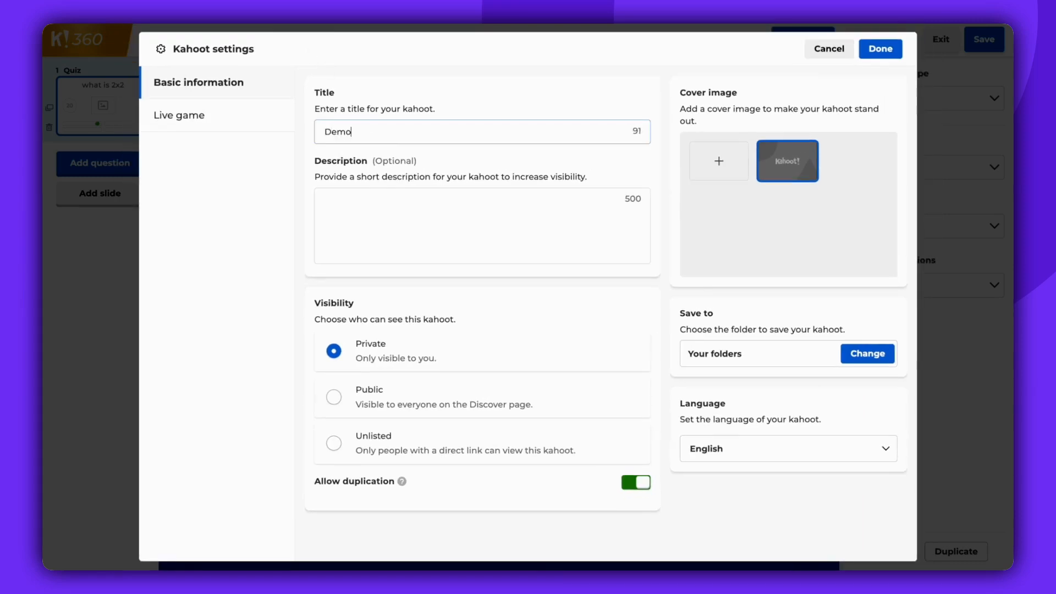
{"action": "left_click", "coordinate": [880, 49]}
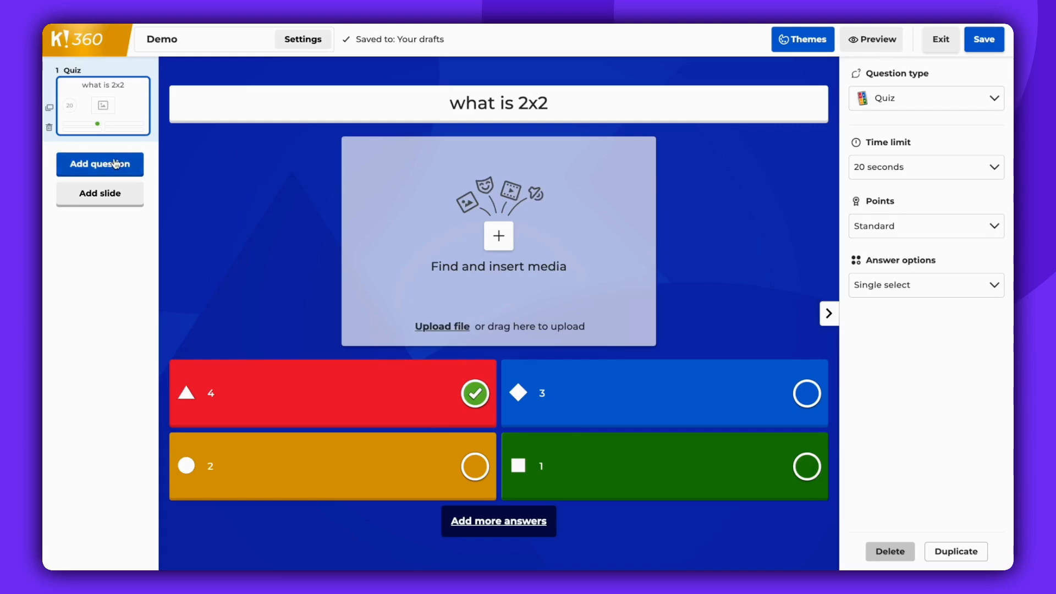
{"action": "left_click", "coordinate": [100, 164]}
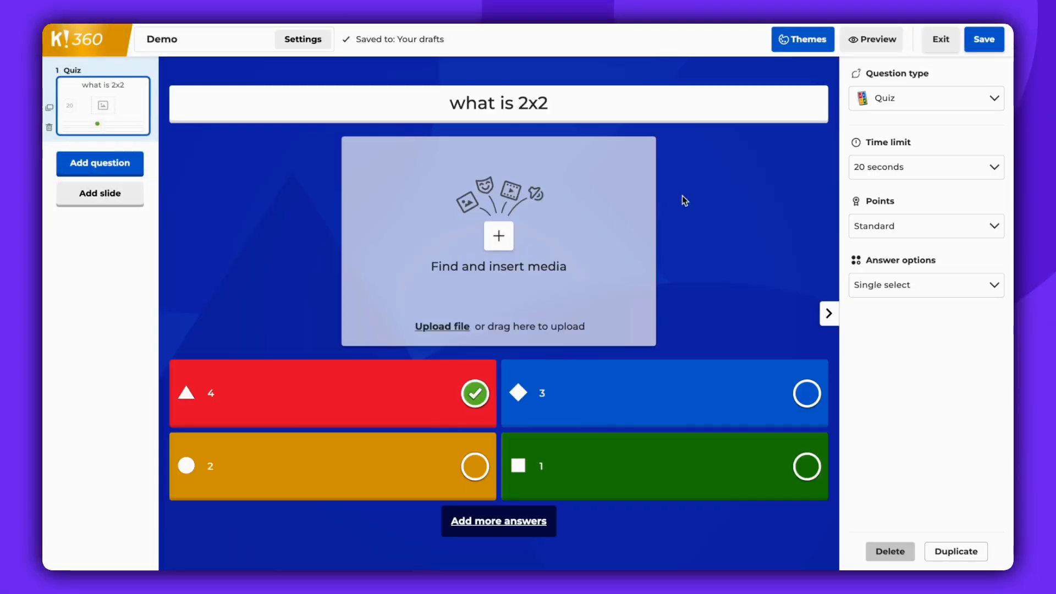
Save the Demo kahoot and confirm it is ready to preview, host or share
{"action": "left_click", "coordinate": [983, 40]}
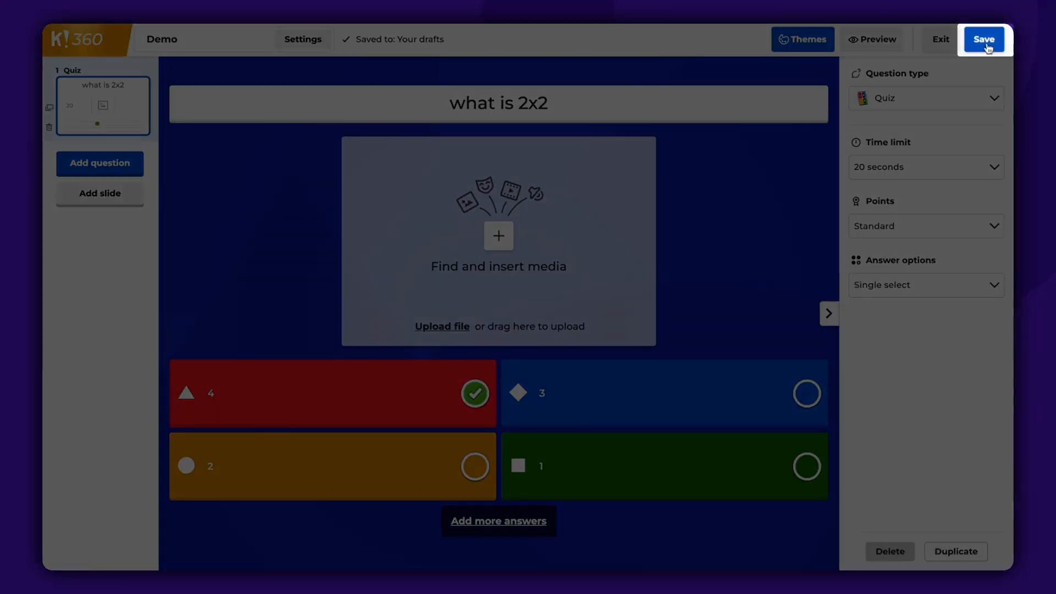
{"action": "left_click", "coordinate": [984, 39]}
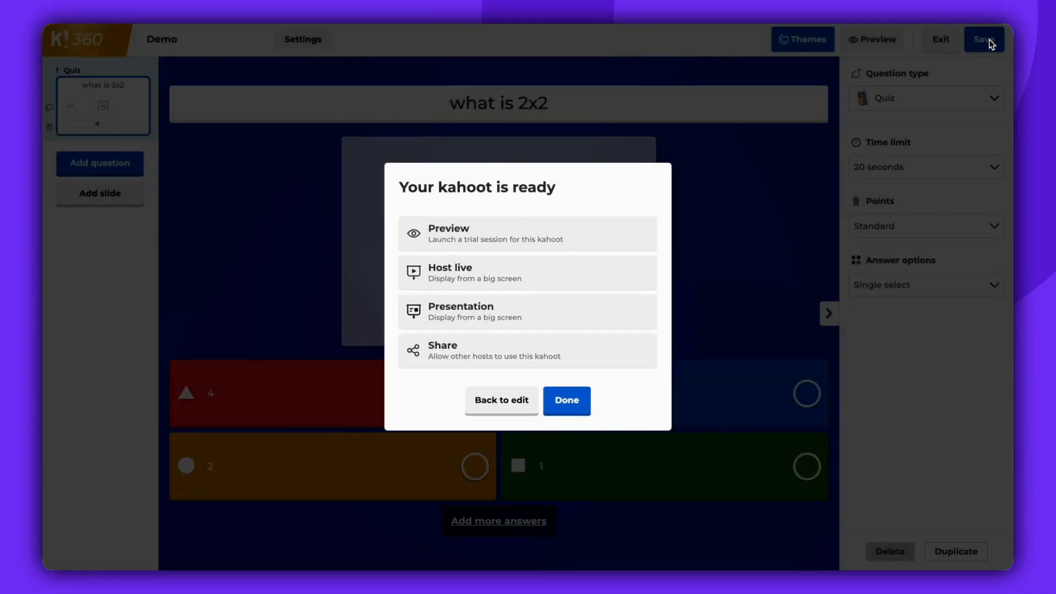
{"action": "mouse_move", "coordinate": [679, 166]}
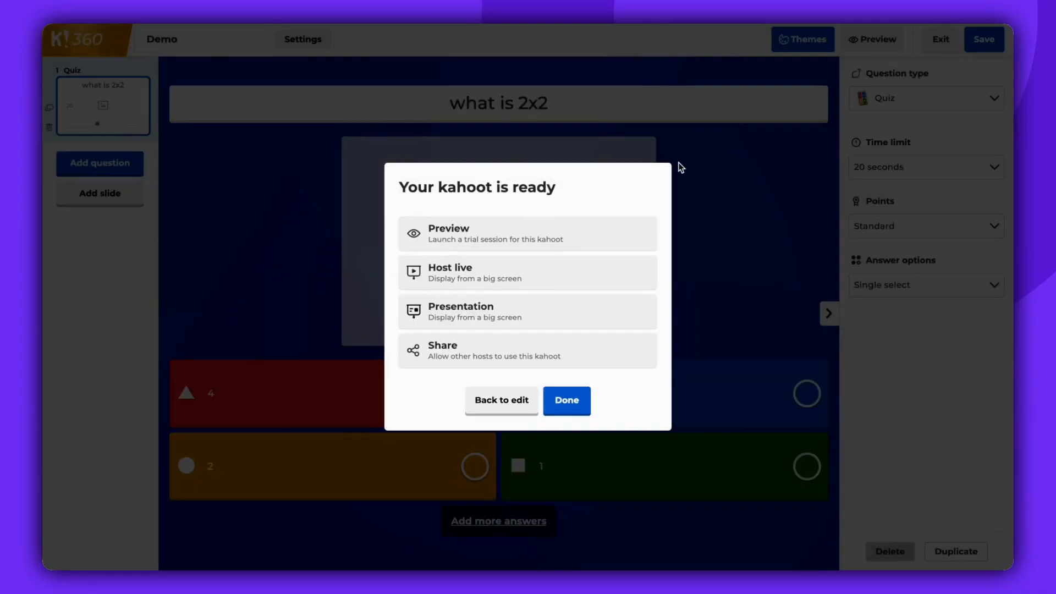
{"action": "mouse_move", "coordinate": [698, 161]}
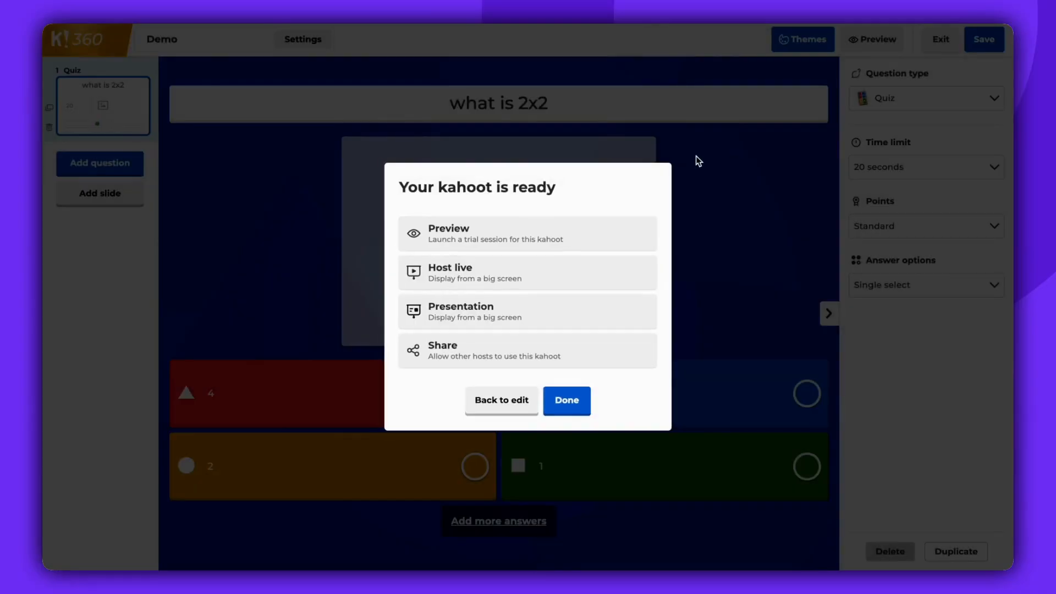
{"action": "left_click", "coordinate": [565, 400]}
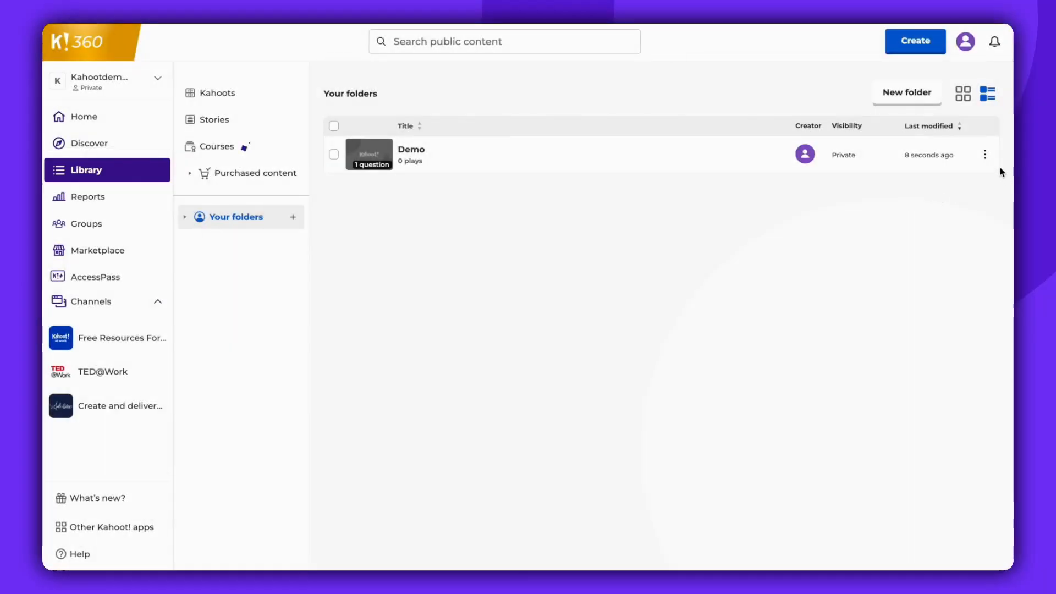
Show the hosting and sharing actions for the Demo row in the Library folder
{"action": "left_click", "coordinate": [986, 154]}
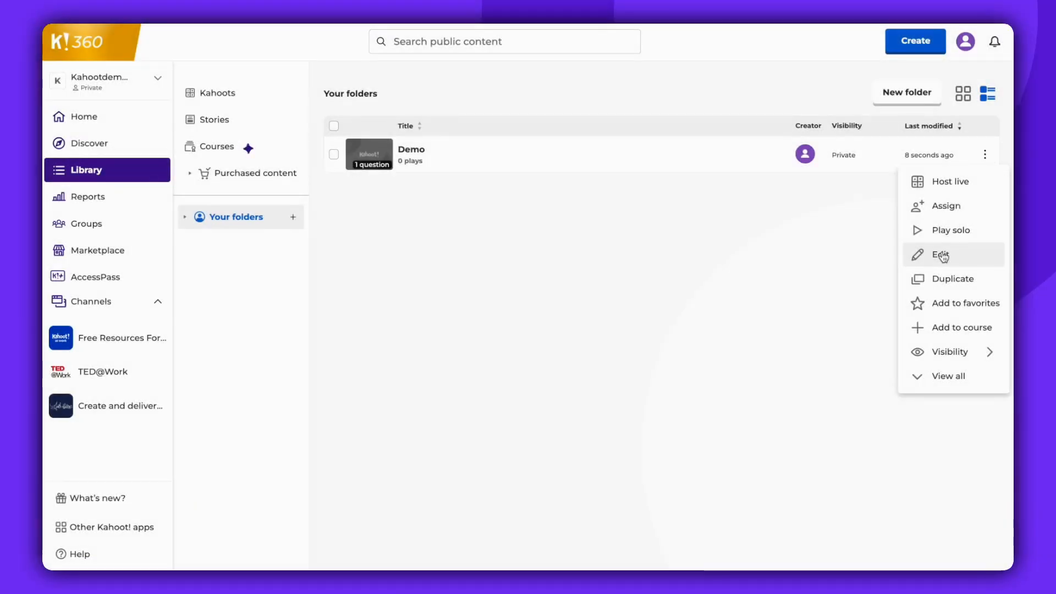
{"action": "mouse_move", "coordinate": [941, 206]}
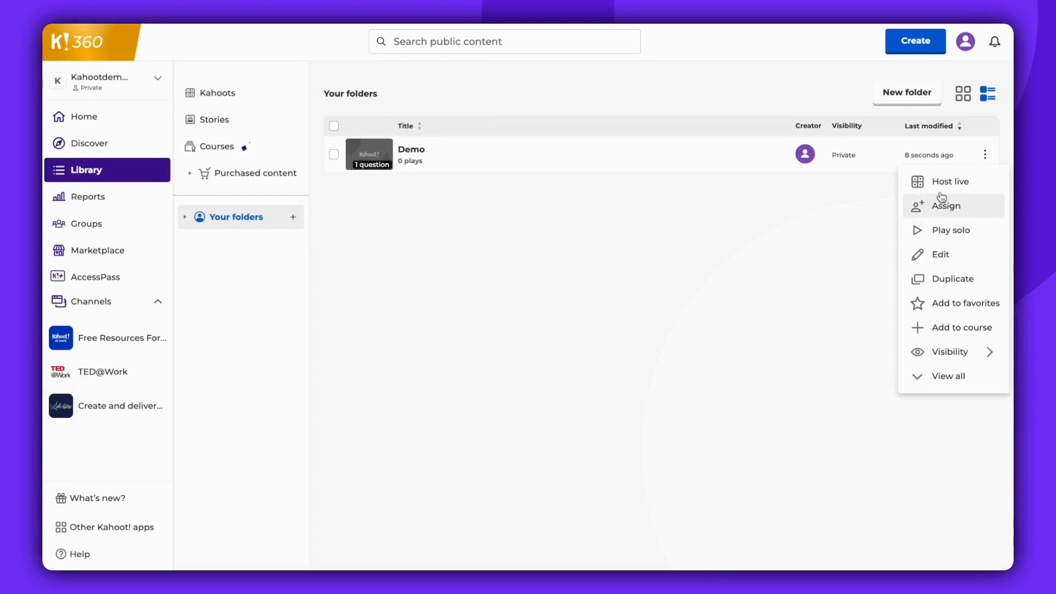
{"action": "mouse_move", "coordinate": [950, 185]}
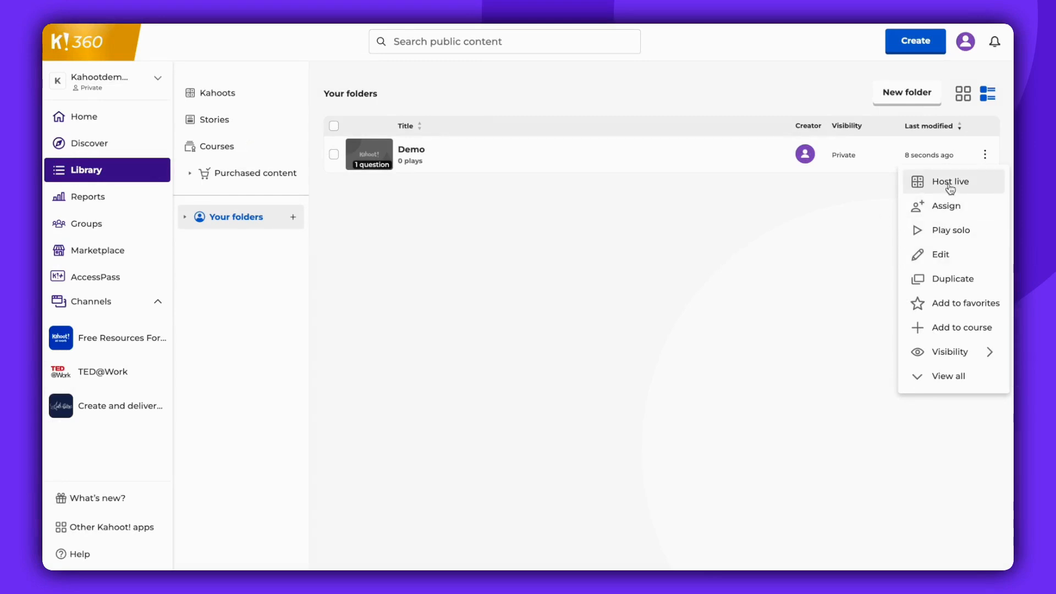
{"action": "mouse_move", "coordinate": [947, 73]}
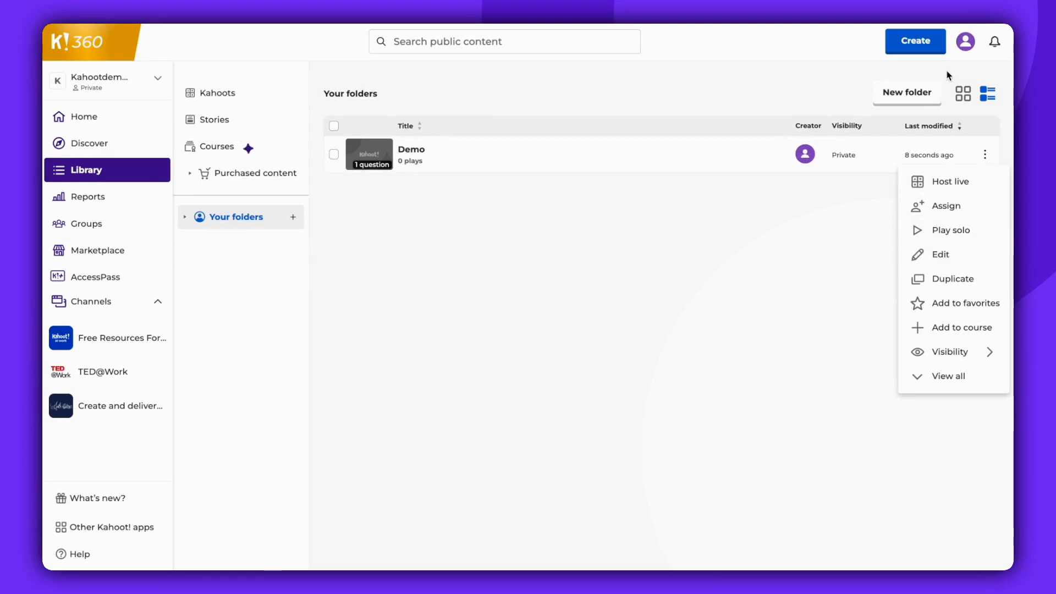